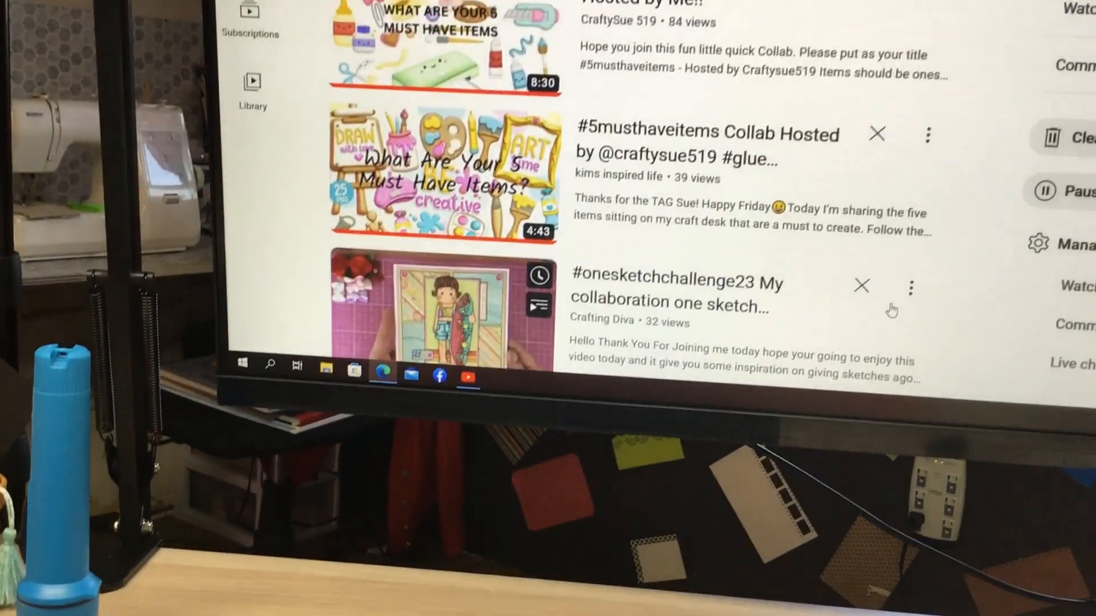
scroll(up, 3)
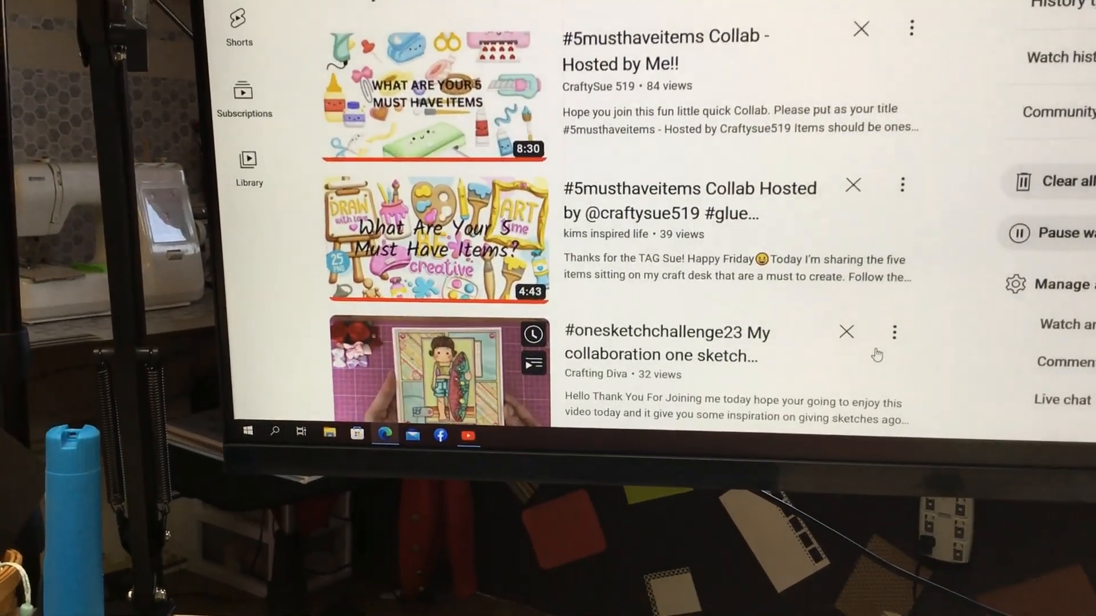